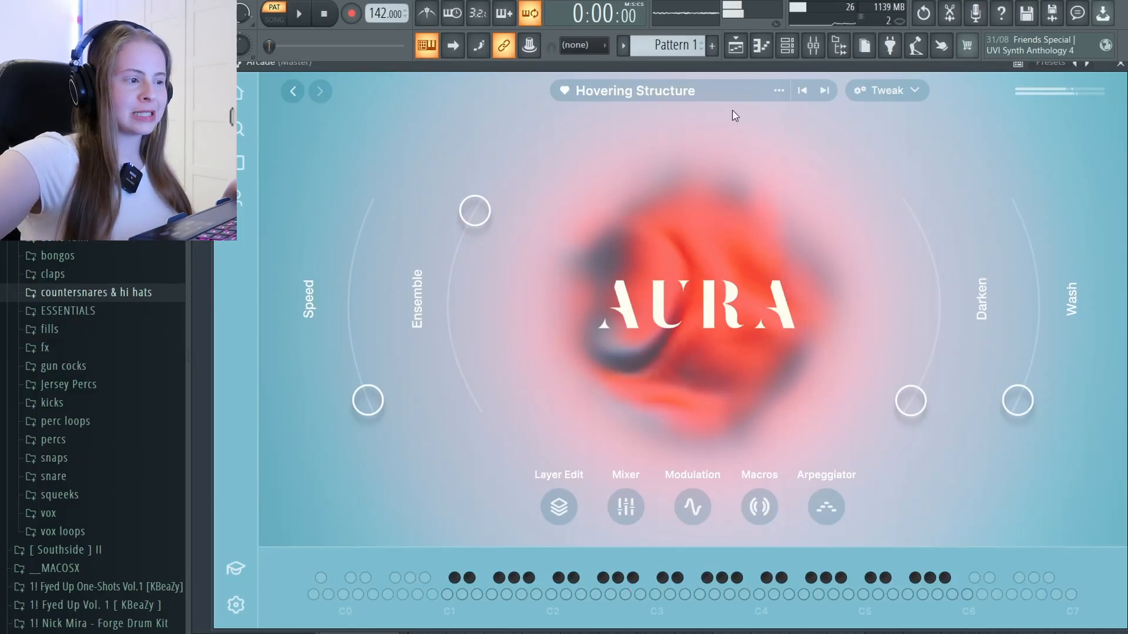
Step: Draw alternating A5 and D5 notes in the first bar of the Arcade piano roll
{"action": "left_click", "coordinate": [558, 505]}
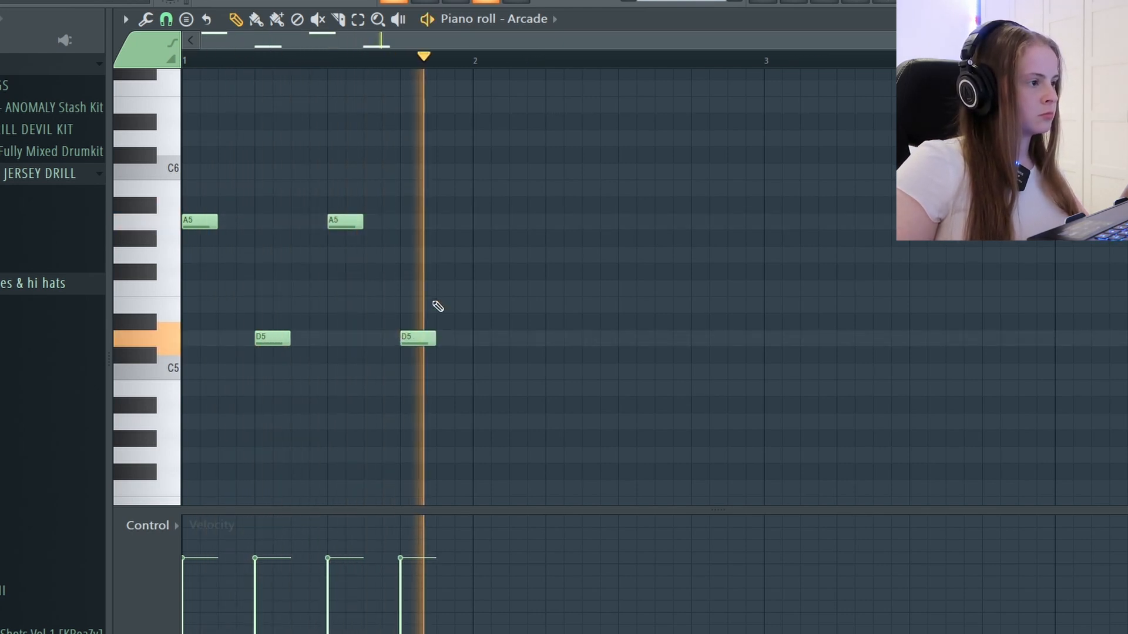
Step: Extend the melody with more A5/D5 notes plus A#5 and D6, adjusting the D6 at the bar start
{"action": "left_click", "coordinate": [561, 207]}
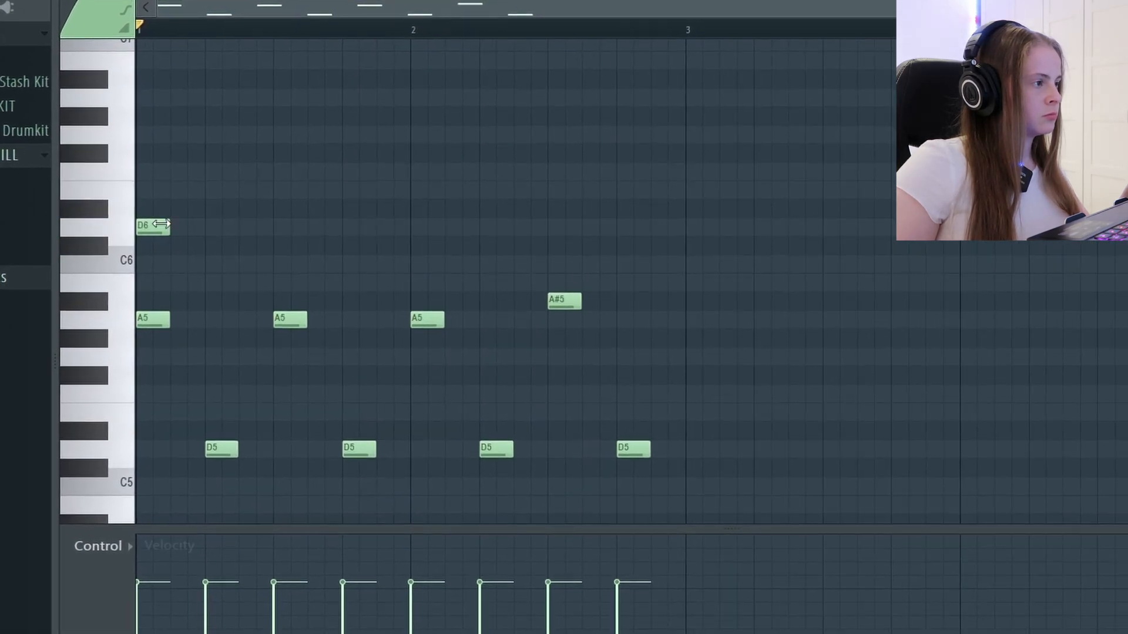
{"action": "left_click_drag", "start_coordinate": [165, 225], "coordinate": [250, 216]}
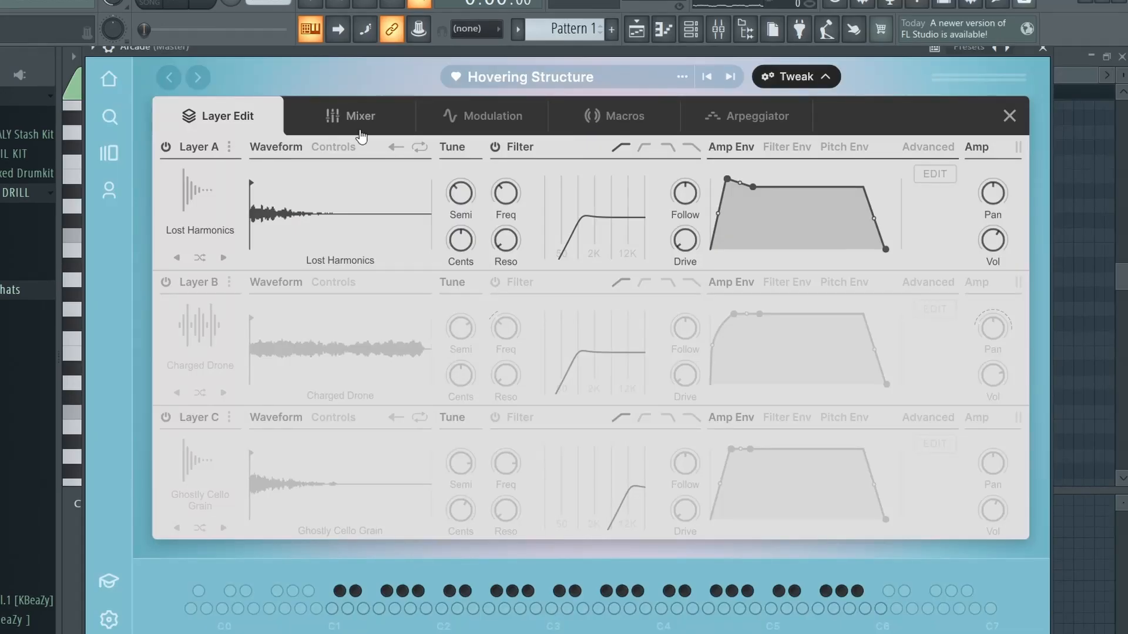
Step: Draw long sustained D5 notes across several bars with one short E5 note
{"action": "left_click", "coordinate": [352, 116]}
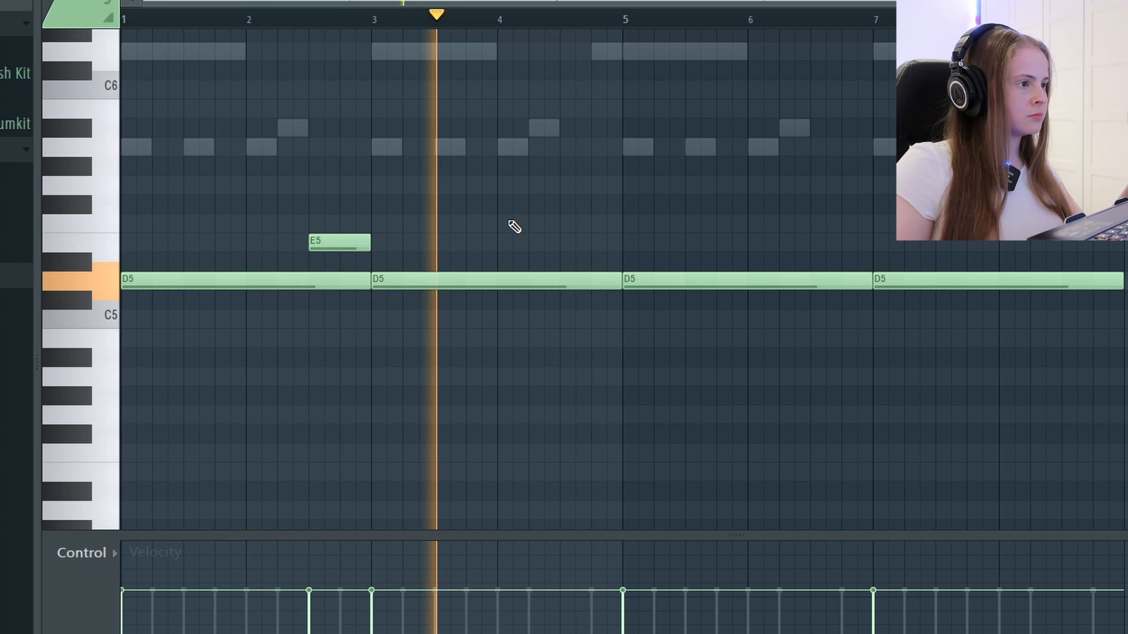
{"action": "left_click", "coordinate": [590, 205]}
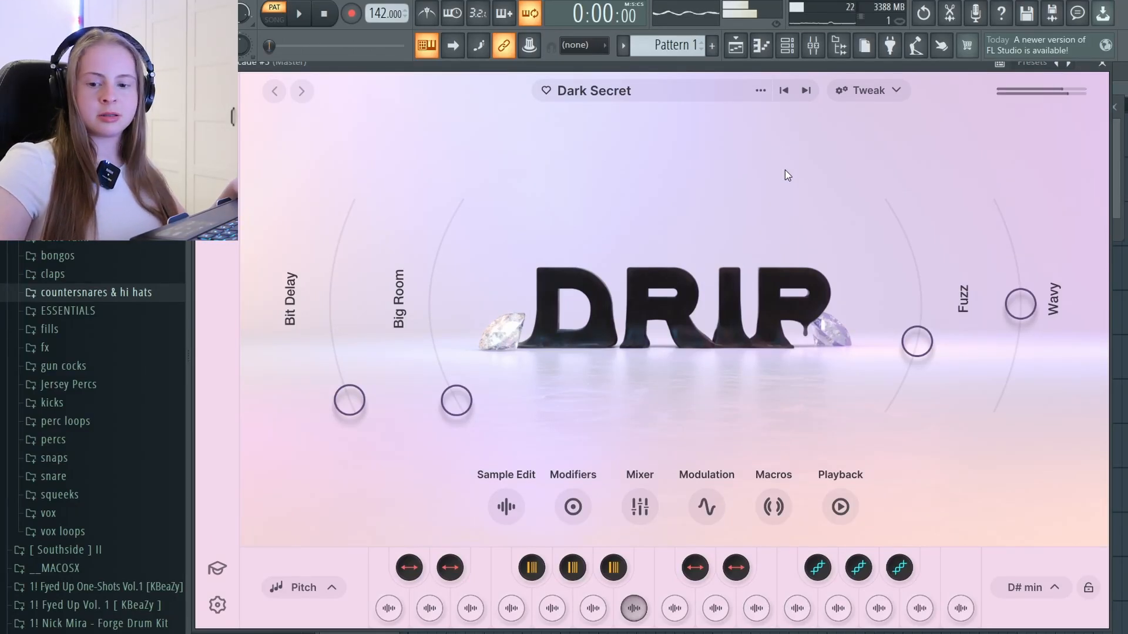
{"action": "mouse_move", "coordinate": [887, 128]}
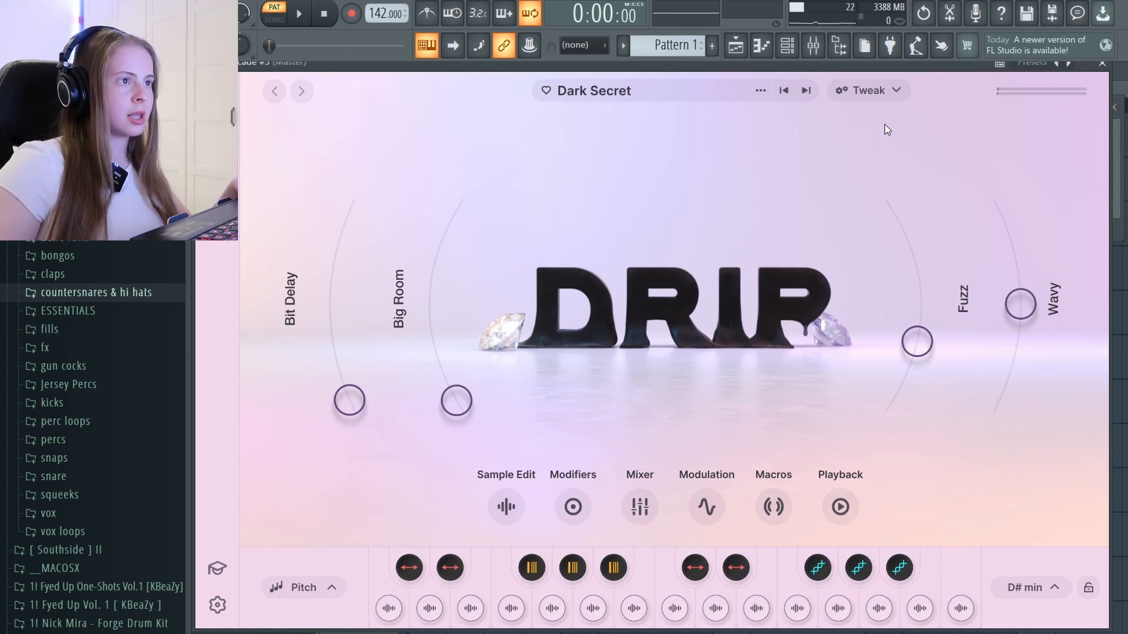
Step: Choose a different session key in Arcade for the eight-note G4 pattern
{"action": "left_click", "coordinate": [1030, 587]}
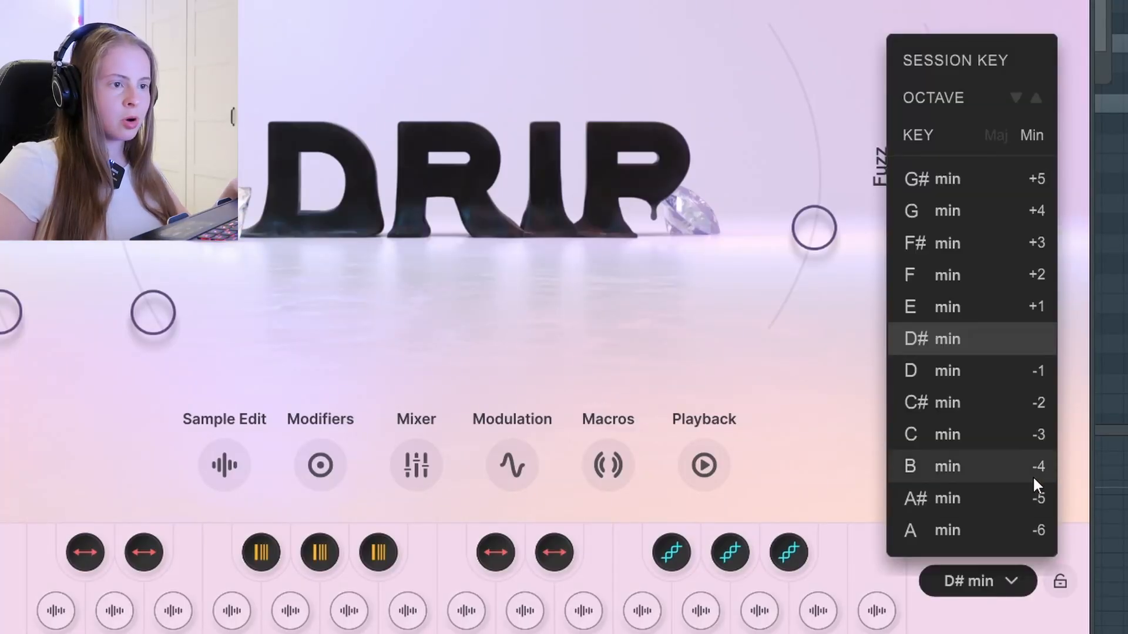
{"action": "mouse_move", "coordinate": [978, 370]}
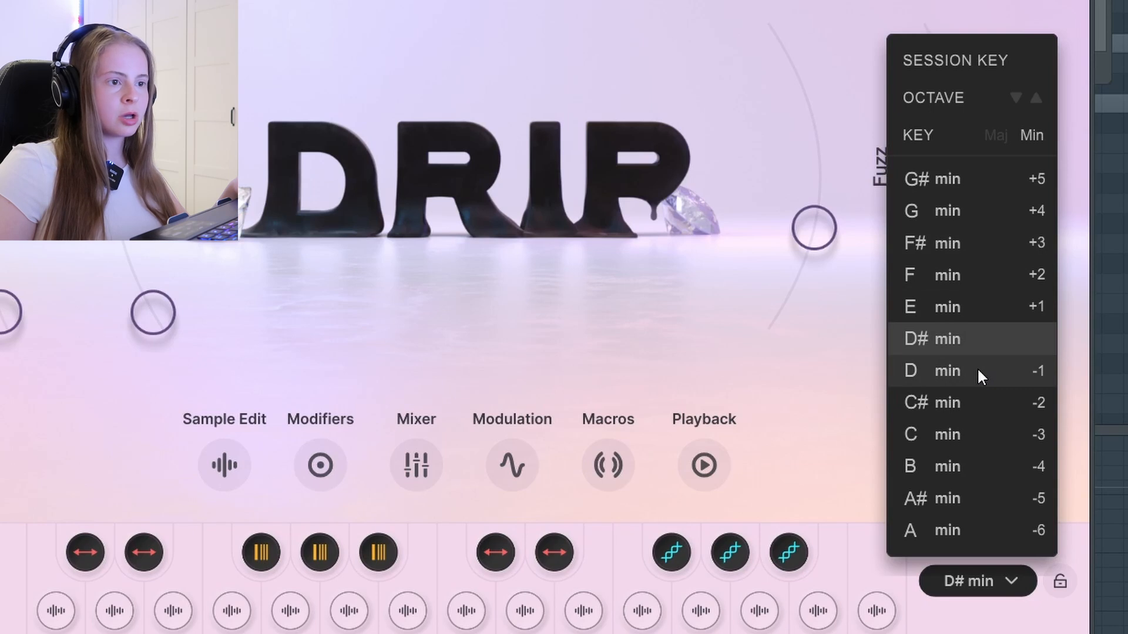
{"action": "left_click", "coordinate": [946, 370]}
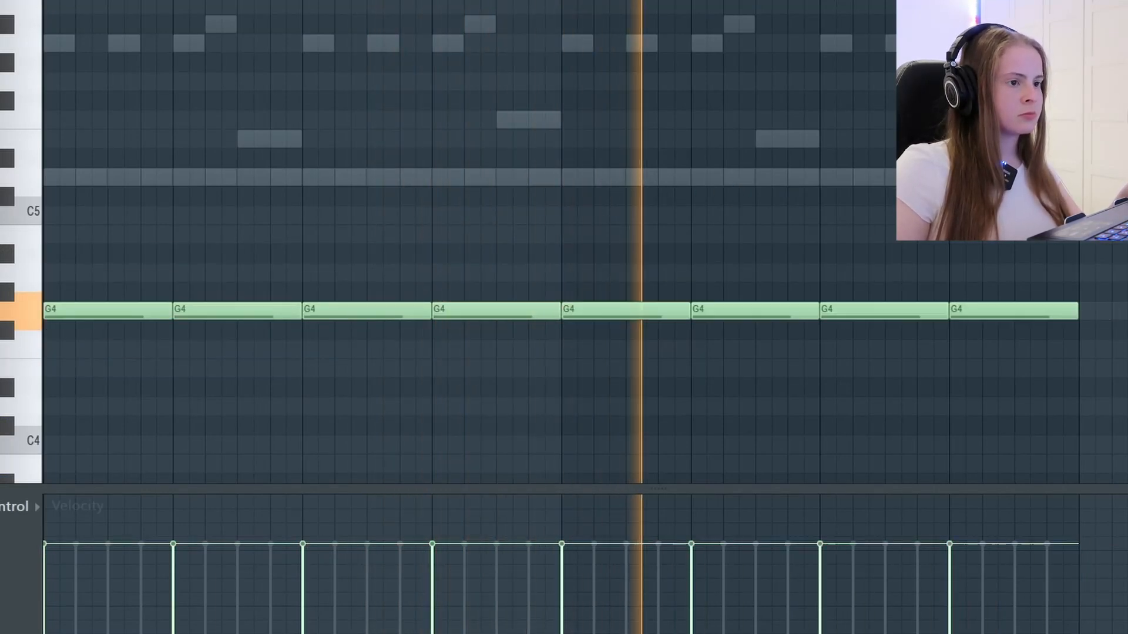
{"action": "left_click", "coordinate": [115, 310]}
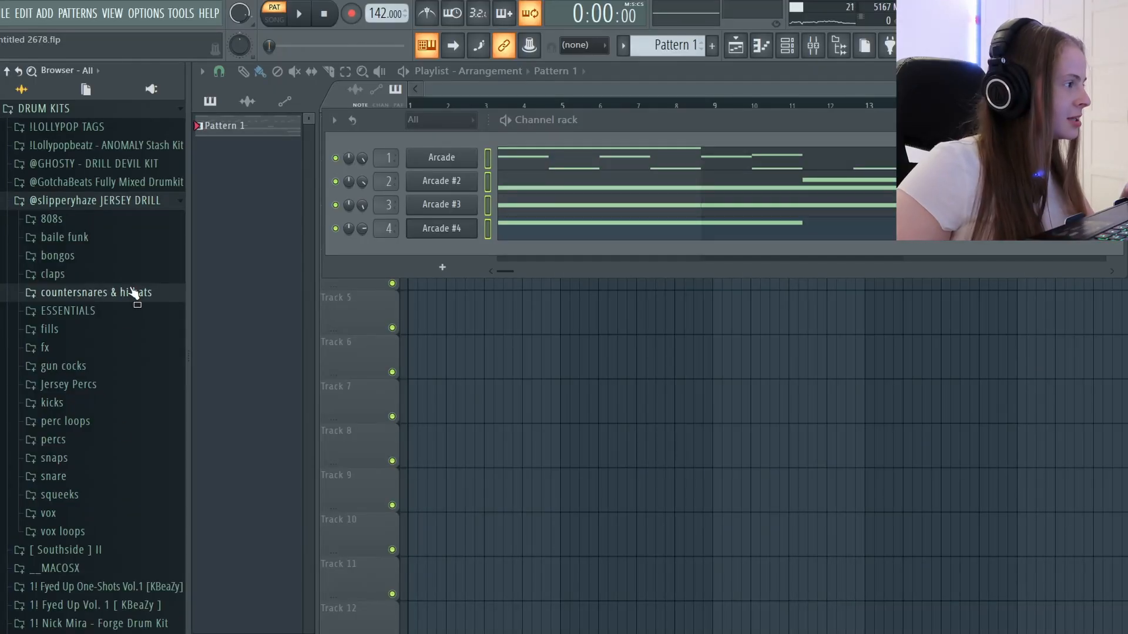
Step: Load a hi-hat from countersnares & hi hats and draw its C5 pattern with short rolls
{"action": "left_click", "coordinate": [95, 292]}
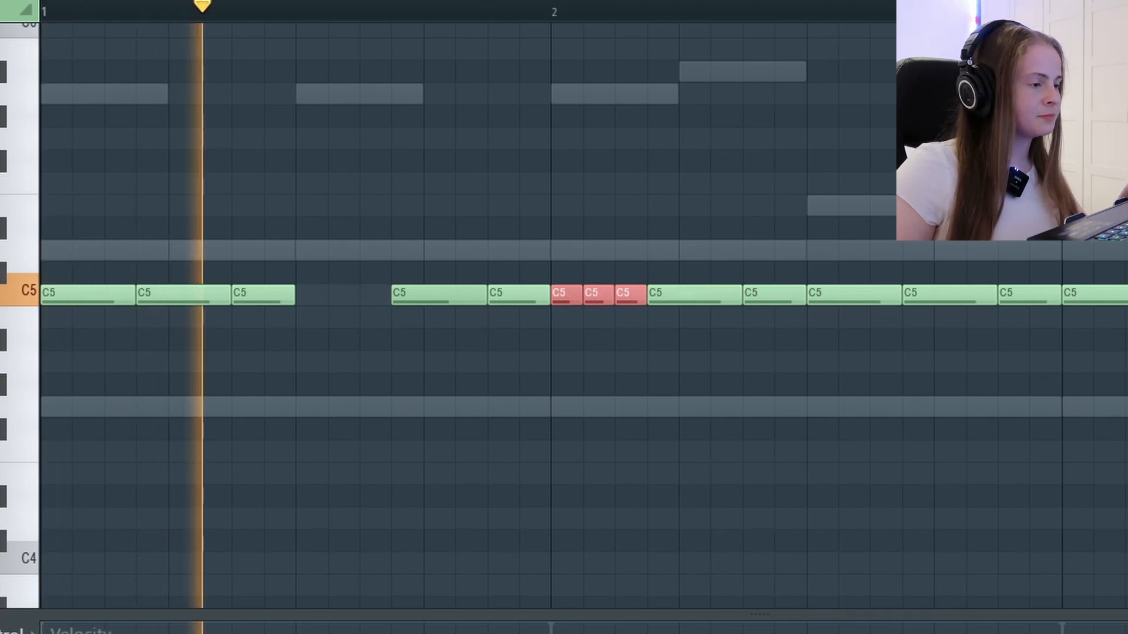
{"action": "left_click", "coordinate": [802, 8]}
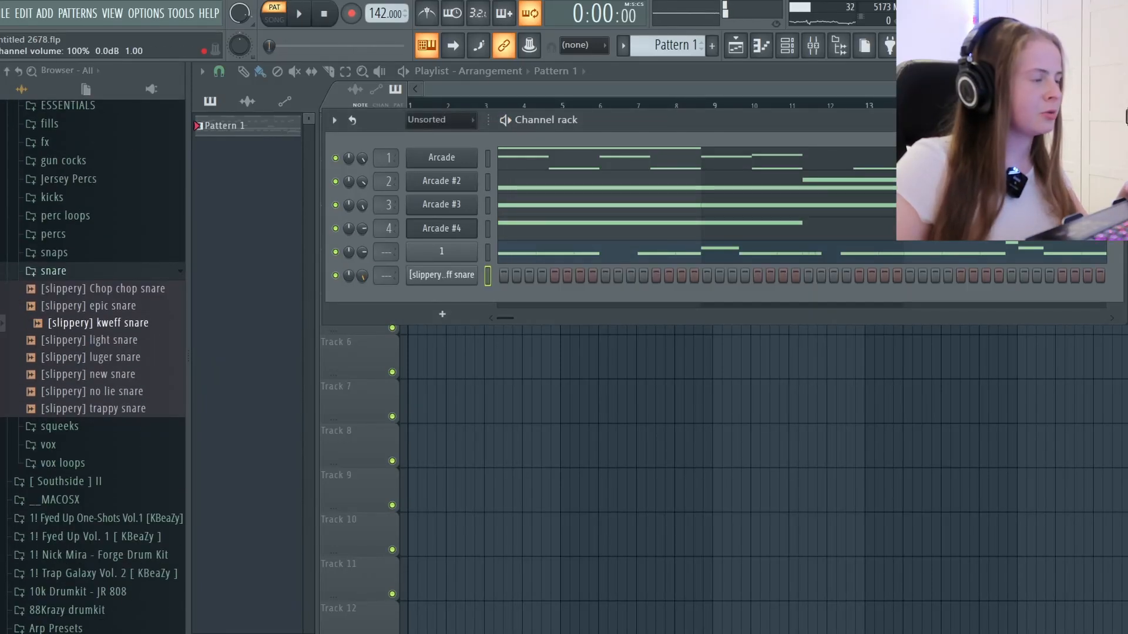
Step: Audition the pattern with the kweff snare hits and bring up its channel settings
{"action": "left_click", "coordinate": [299, 13]}
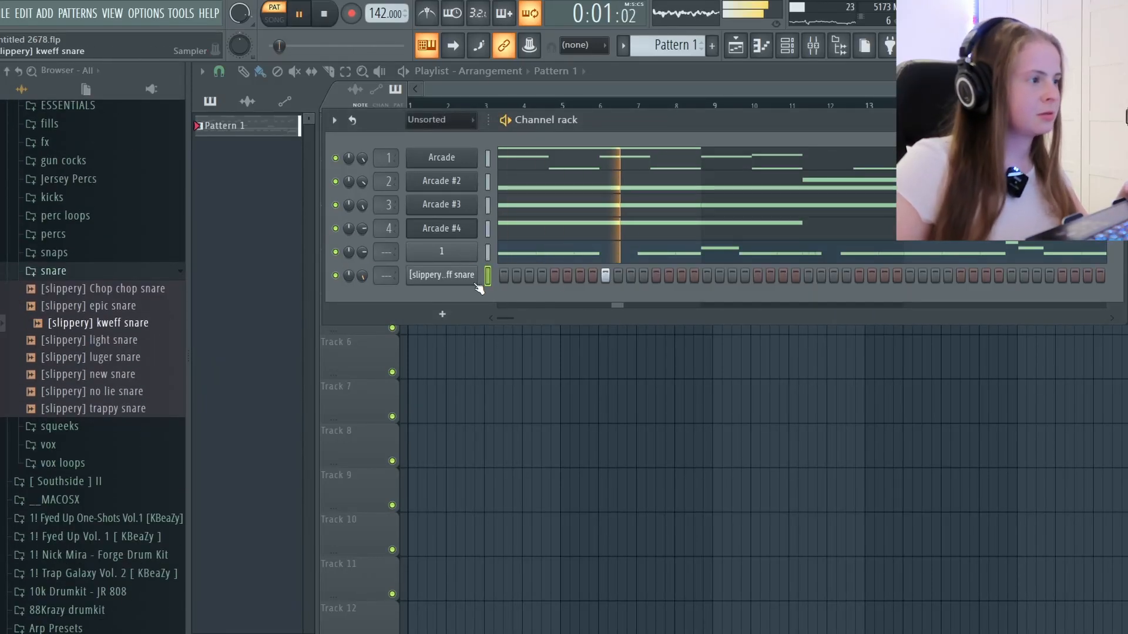
{"action": "double_click", "coordinate": [442, 275]}
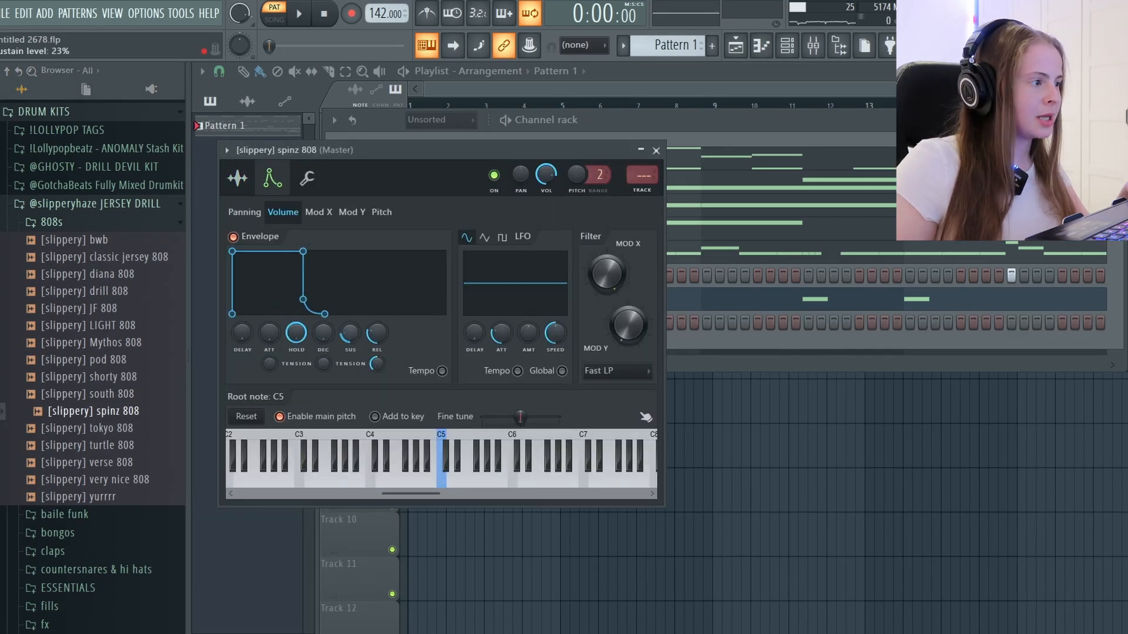
Step: Set the spinz 808 envelope sustain level and lengthen its D5 bassline note
{"action": "left_click", "coordinate": [237, 178]}
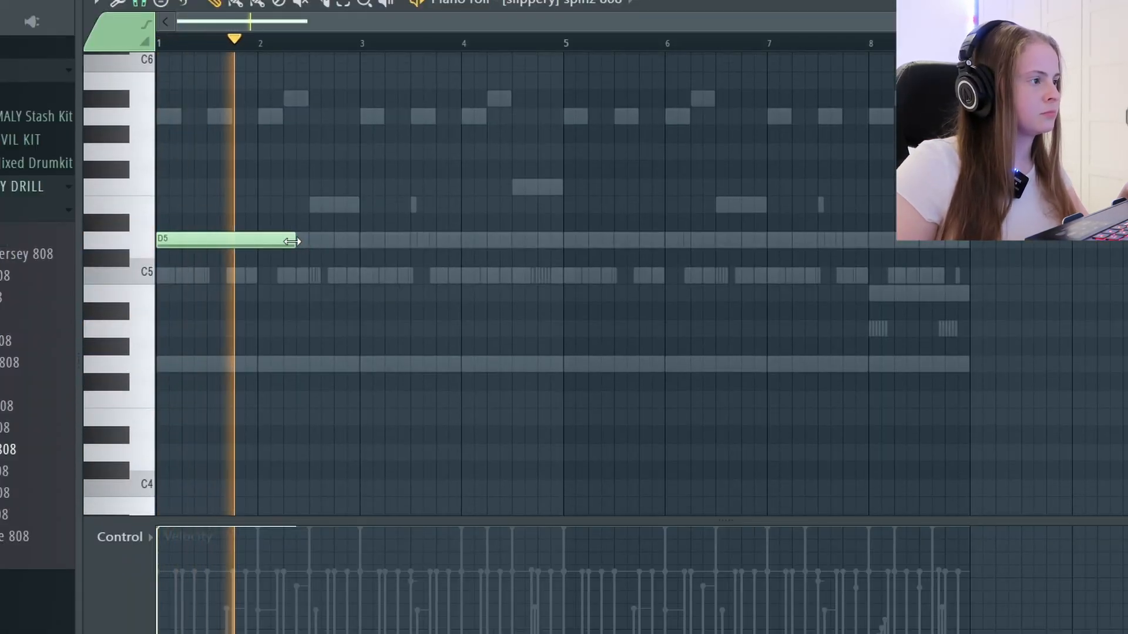
{"action": "left_click_drag", "start_coordinate": [292, 240], "coordinate": [457, 239]}
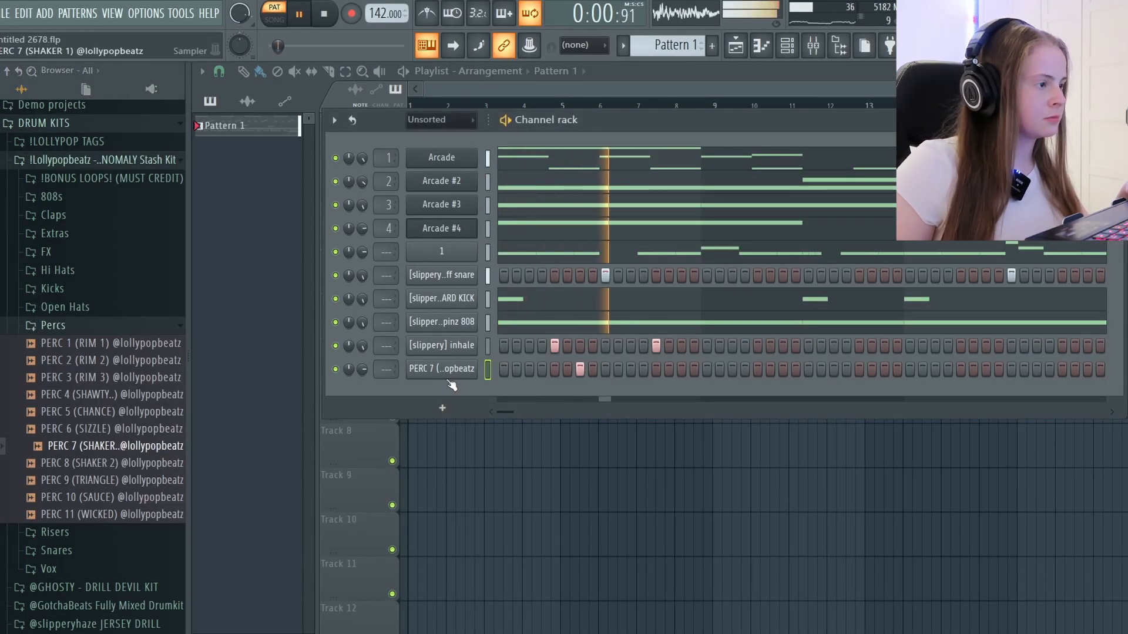
Step: Add the shaker perc and place pattern copies from bar 17 in the playlist arrangement
{"action": "double_click", "coordinate": [440, 368]}
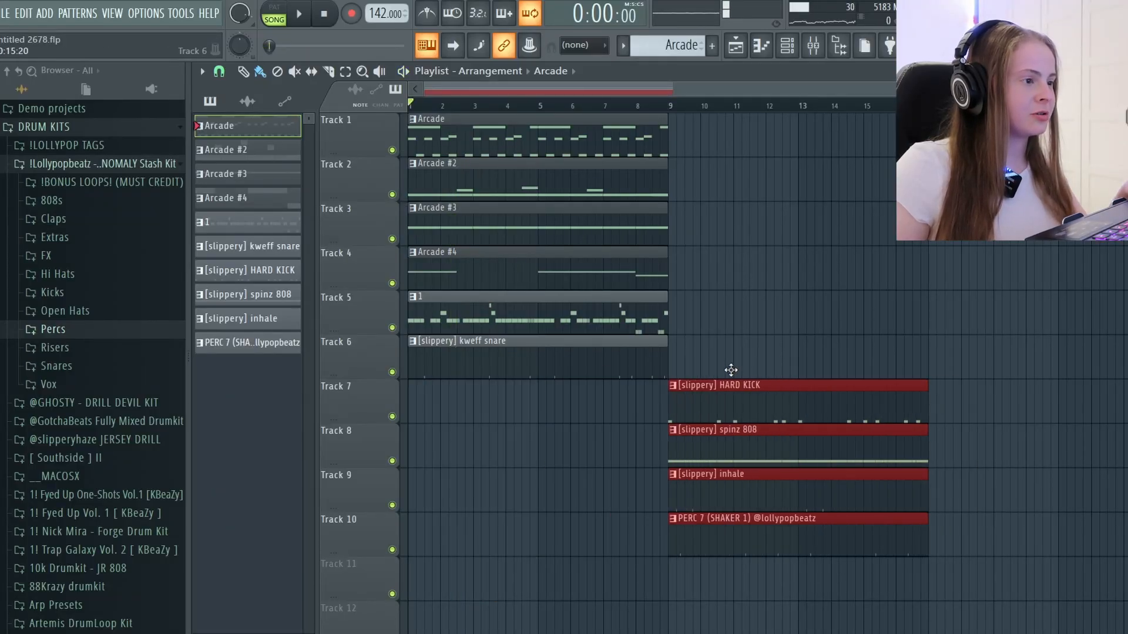
{"action": "left_click", "coordinate": [248, 245]}
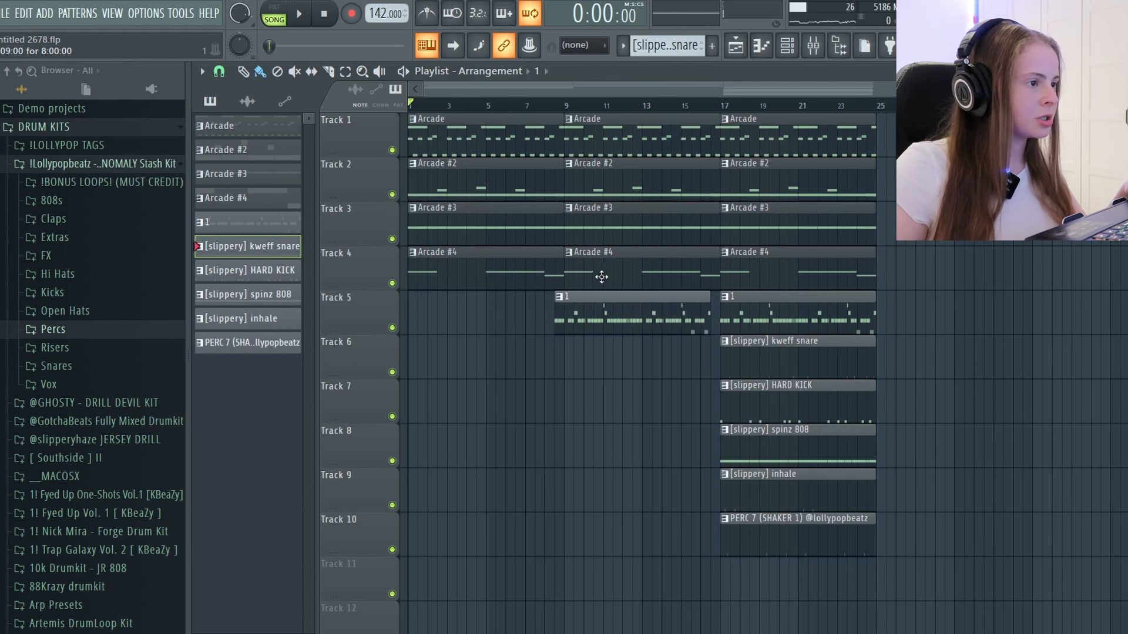